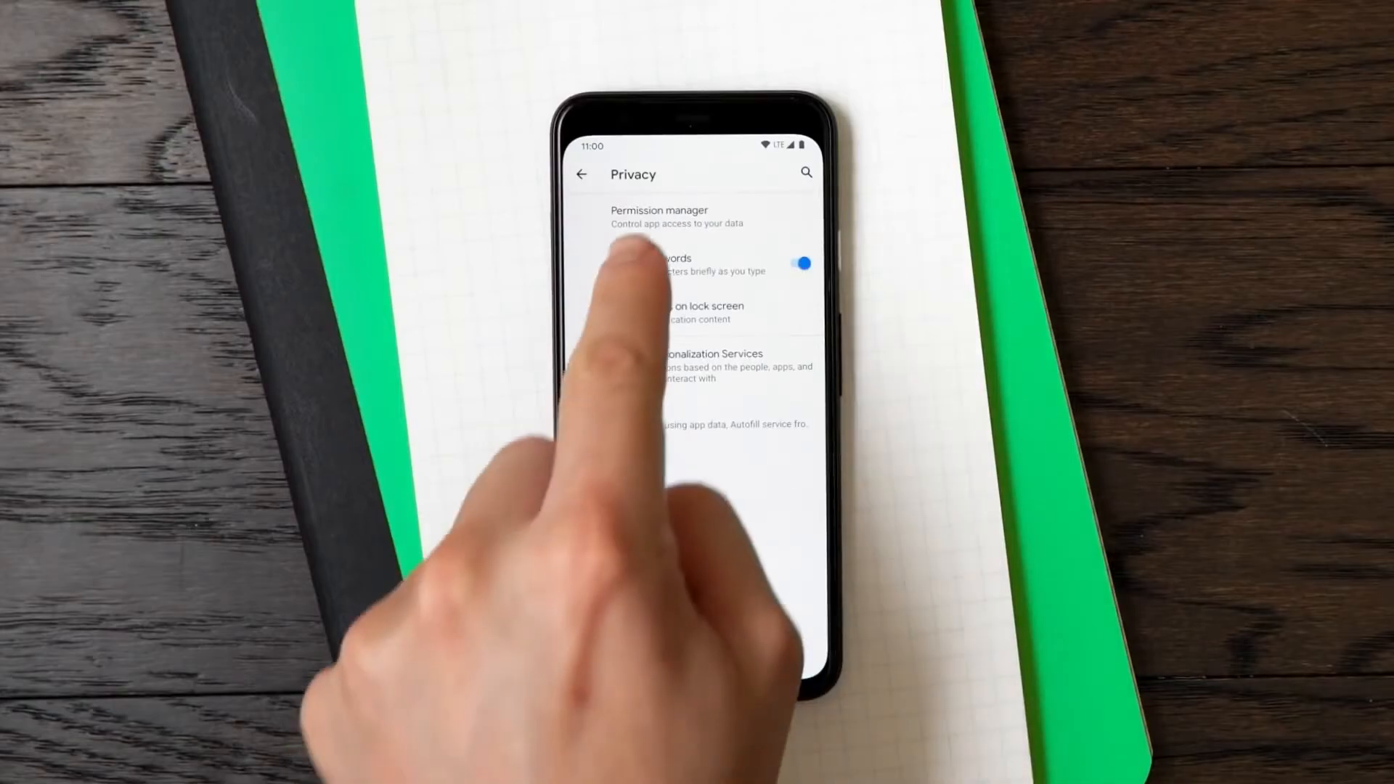
Share the flower photo via Nearby Share and let it search for nearby phones
left_click(658, 216)
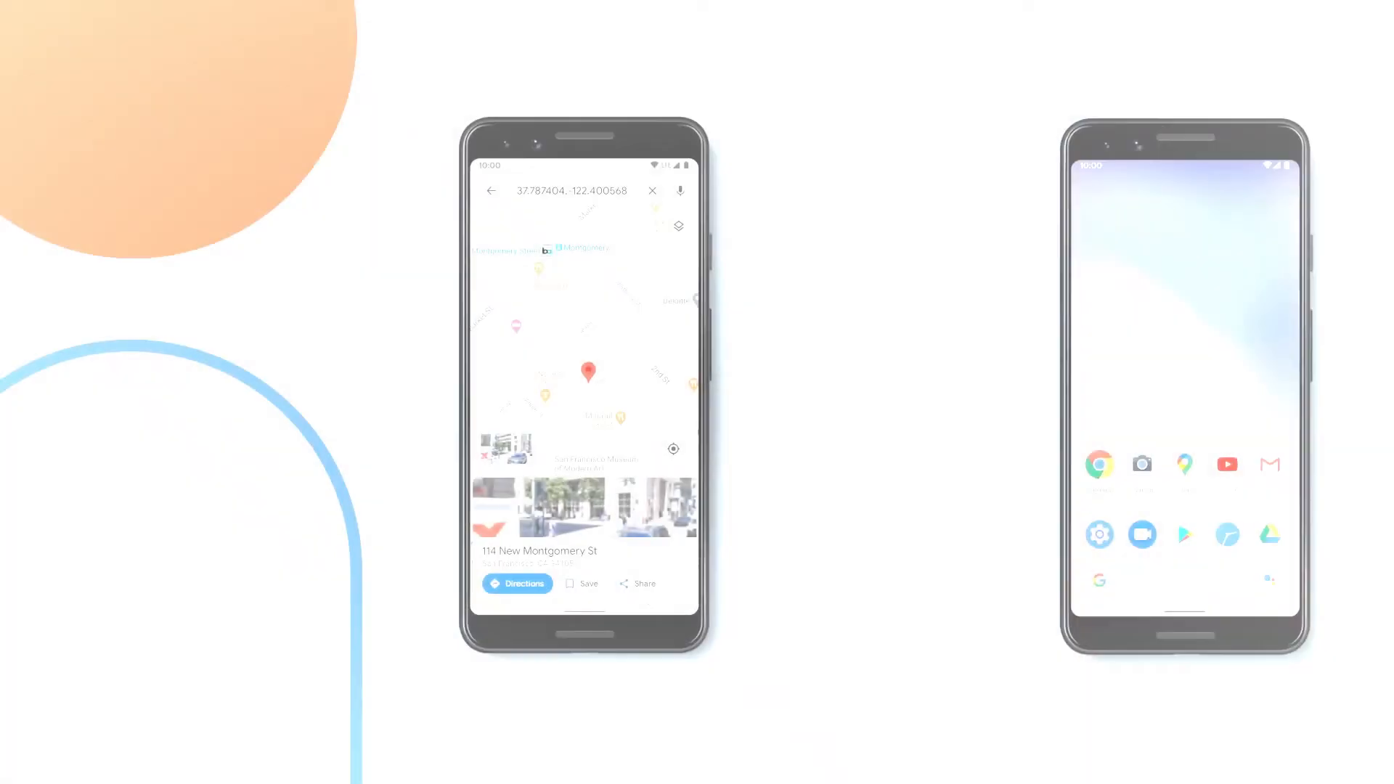
left_click(637, 584)
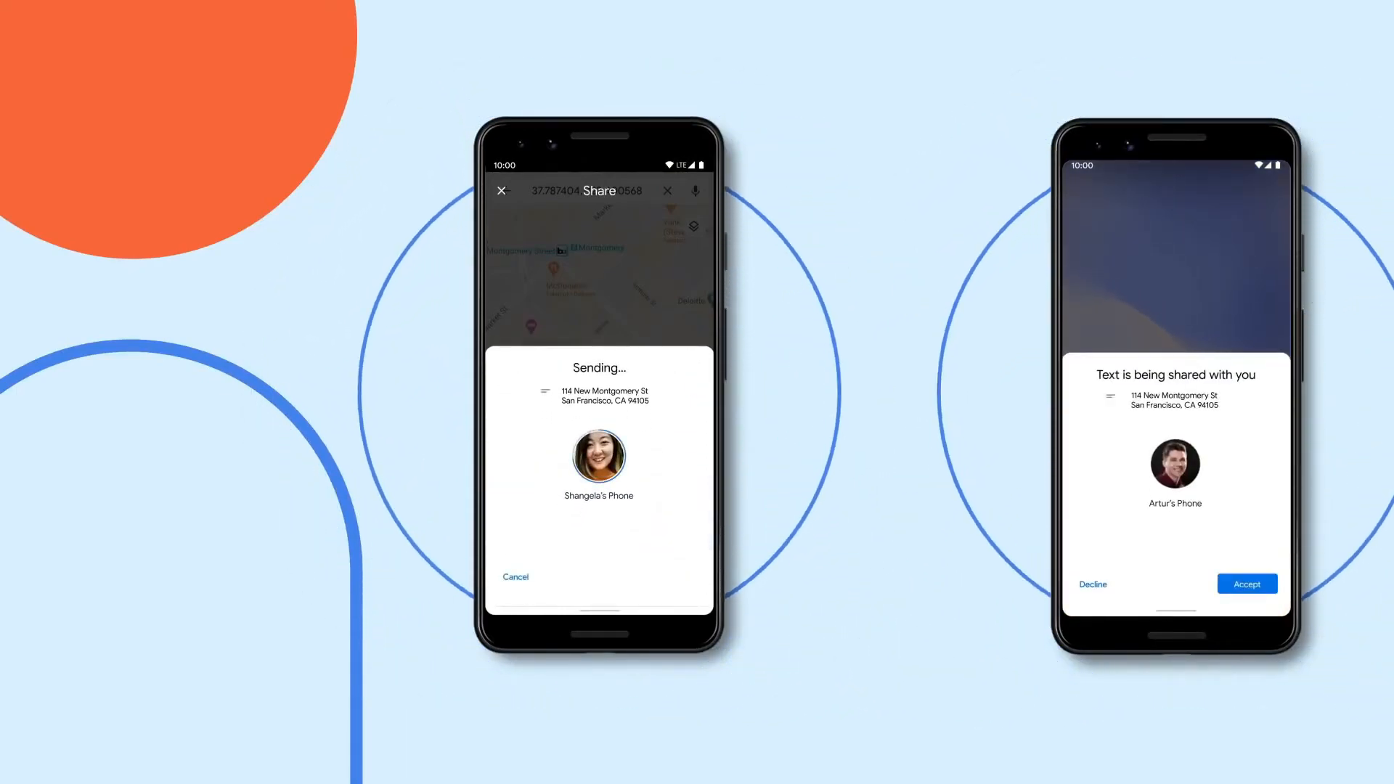
left_click(1246, 584)
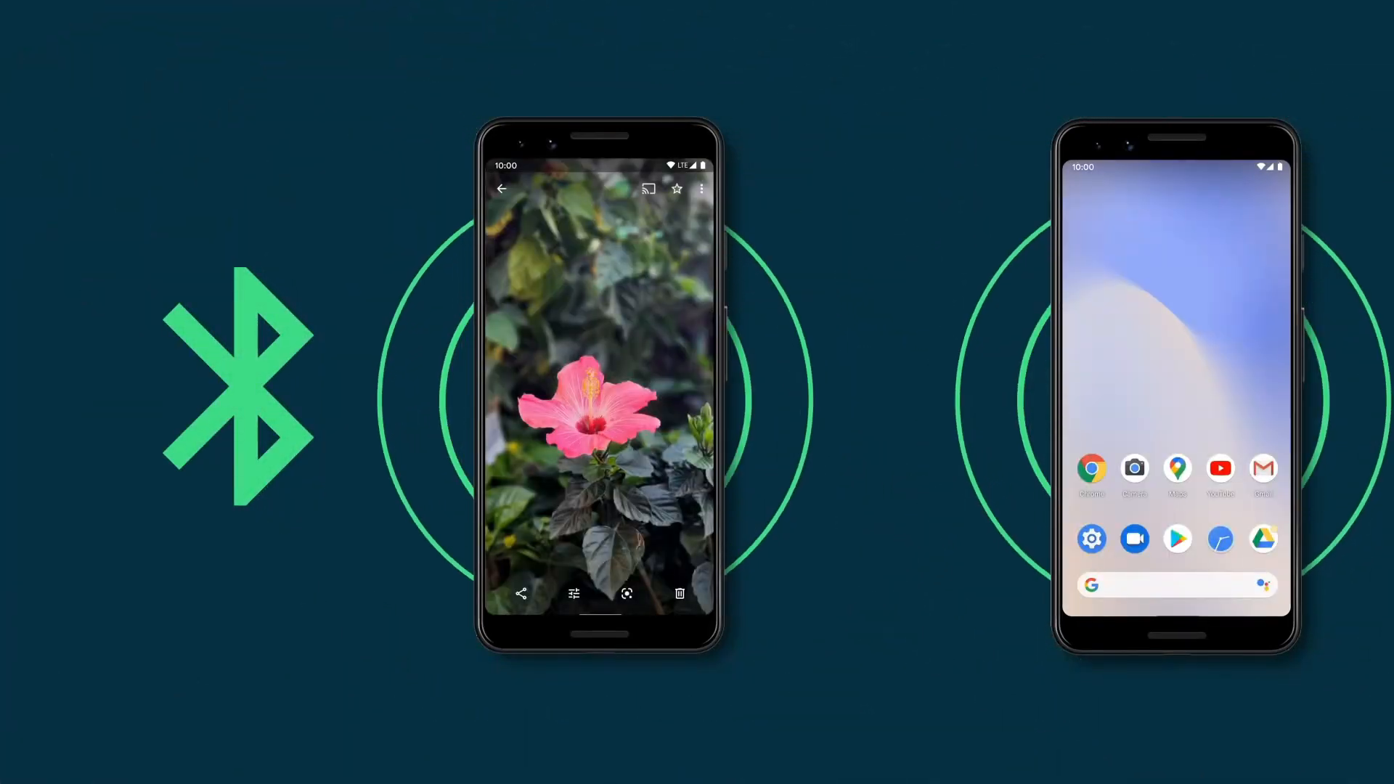
left_click(521, 594)
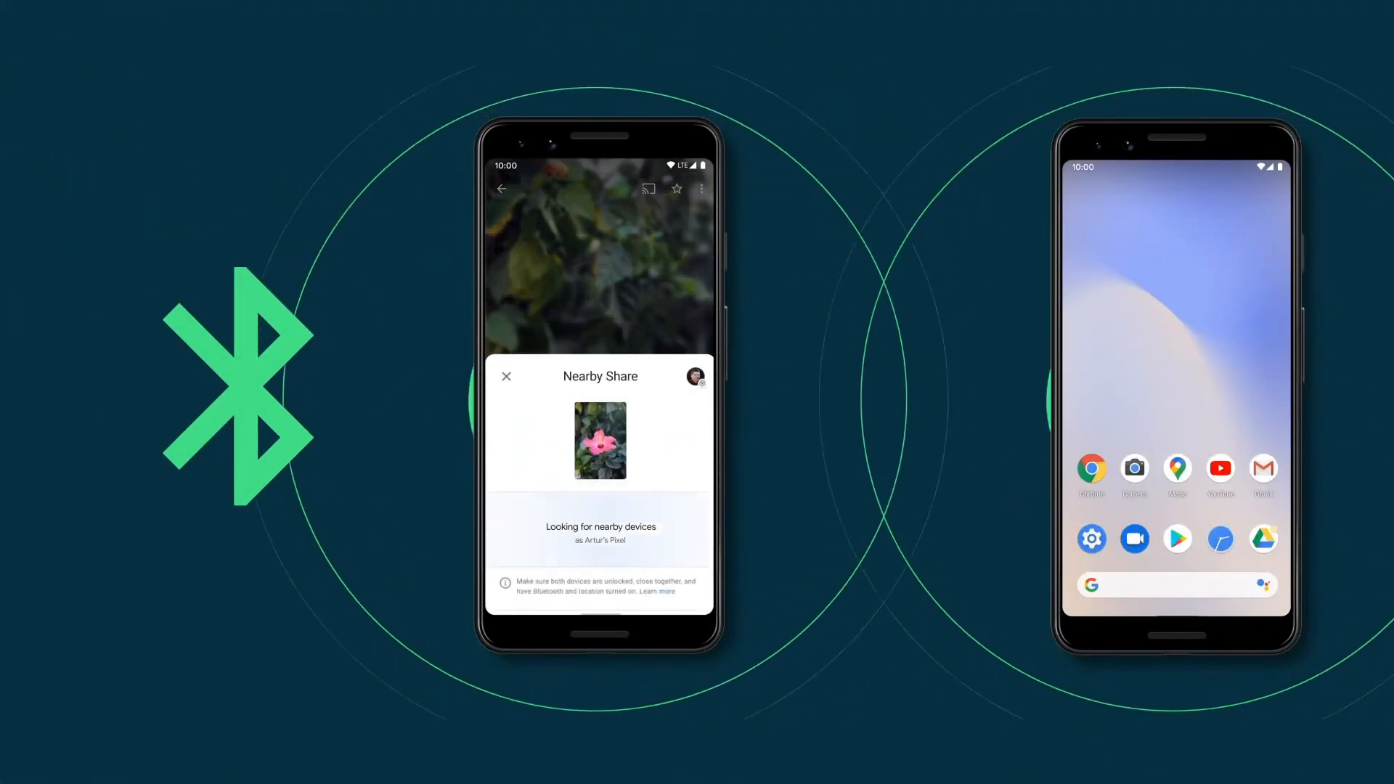